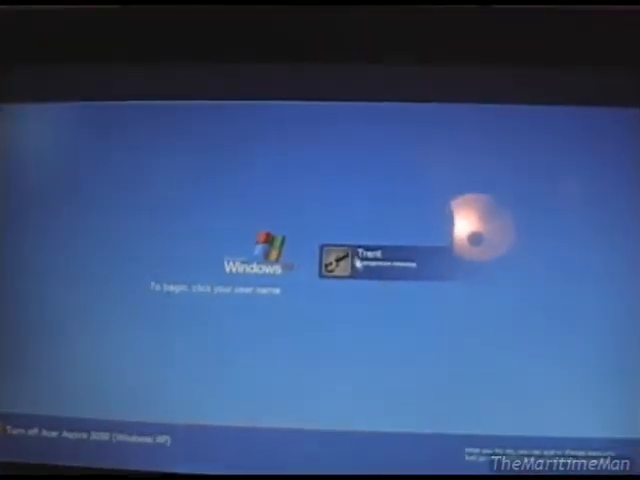
# Log in to the user account from the Welcome screen and reach the desktop
pyautogui.click(364, 260)
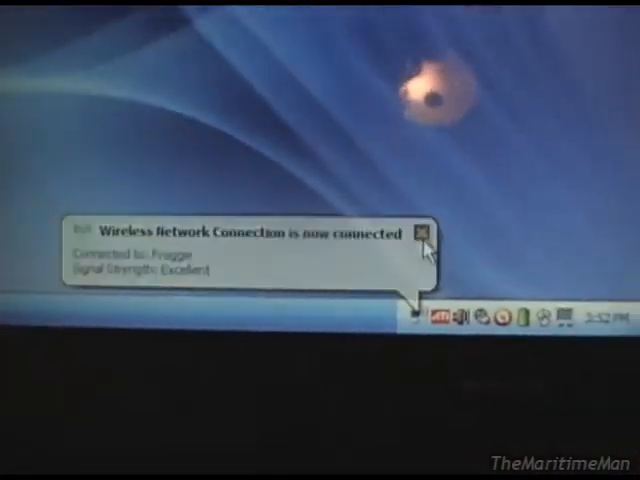
# Dismiss the wireless notice and show System Properties: Media Center Edition SP3, Sempron 3400+, 480 MB RAM
pyautogui.click(420, 228)
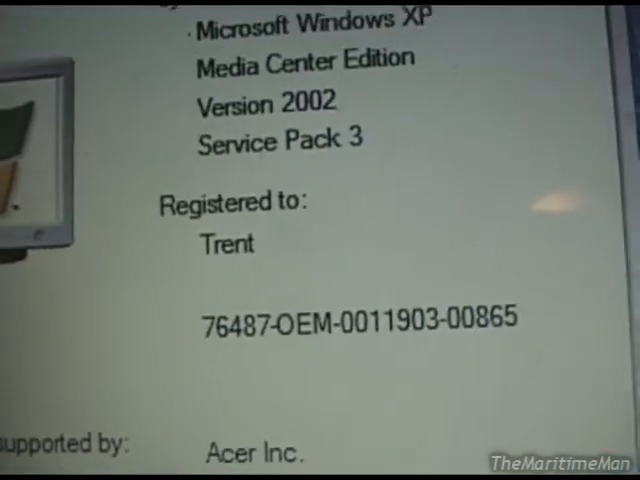
pyautogui.scroll(-3)
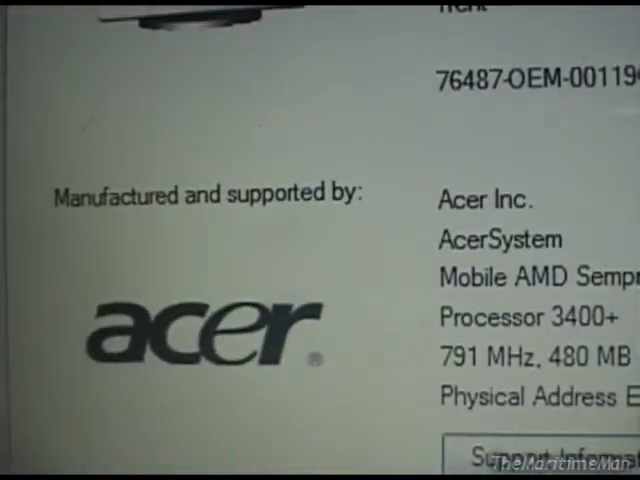